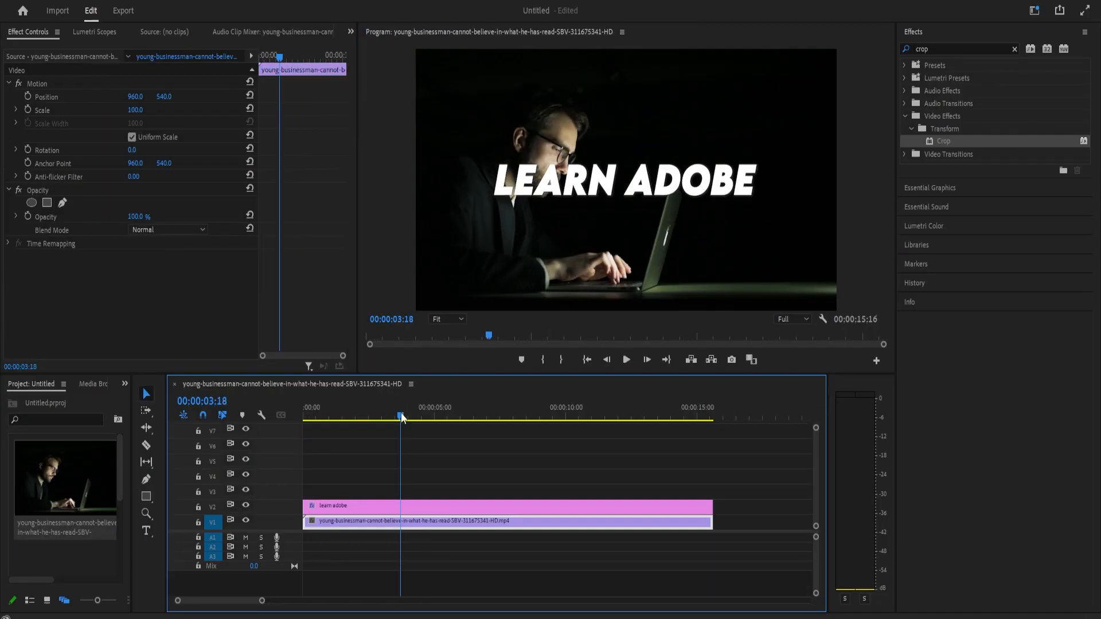
Move the playhead near the sequence start and select the 'learn adobe' title clip on V2
left_click(365, 507)
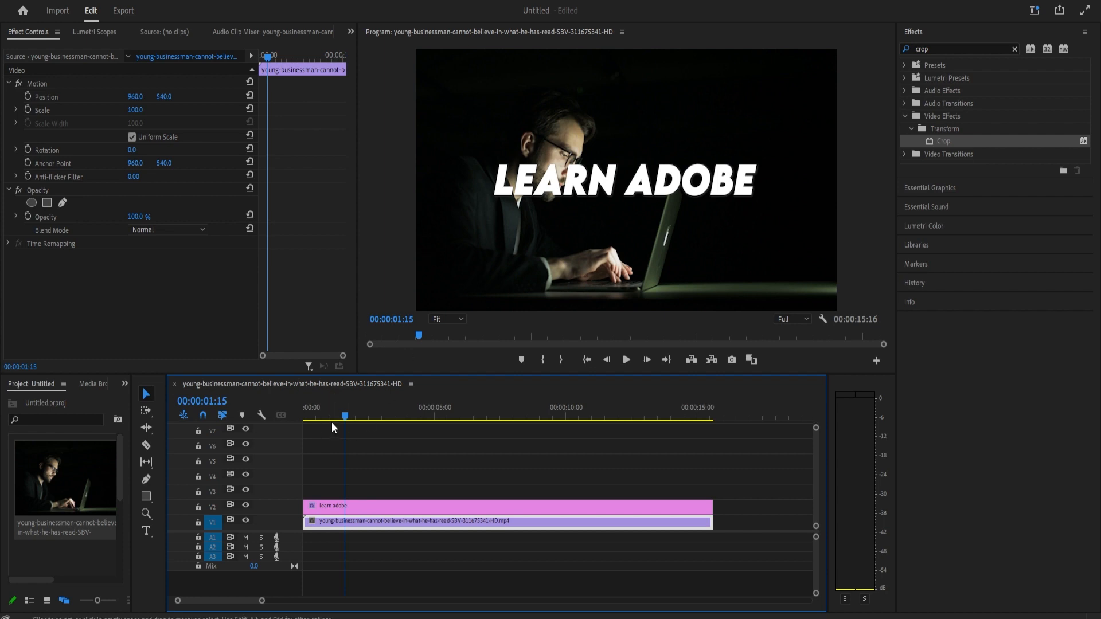
left_click(331, 505)
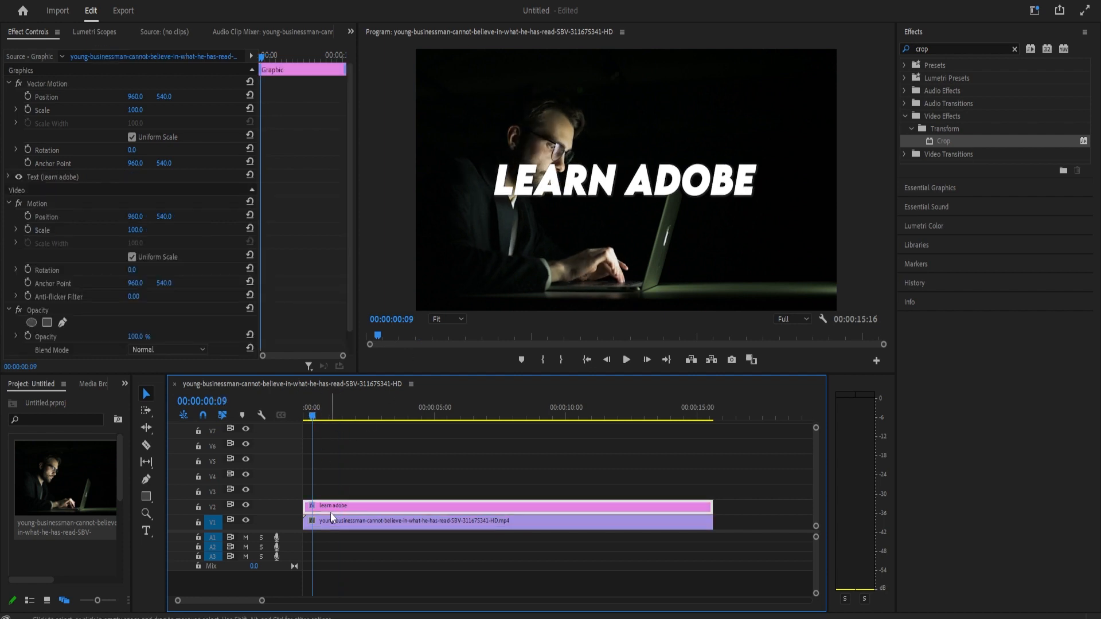
Draw a rectangle over LEARN ADOBE with no fill and a white 24-point outer stroke
left_click(147, 497)
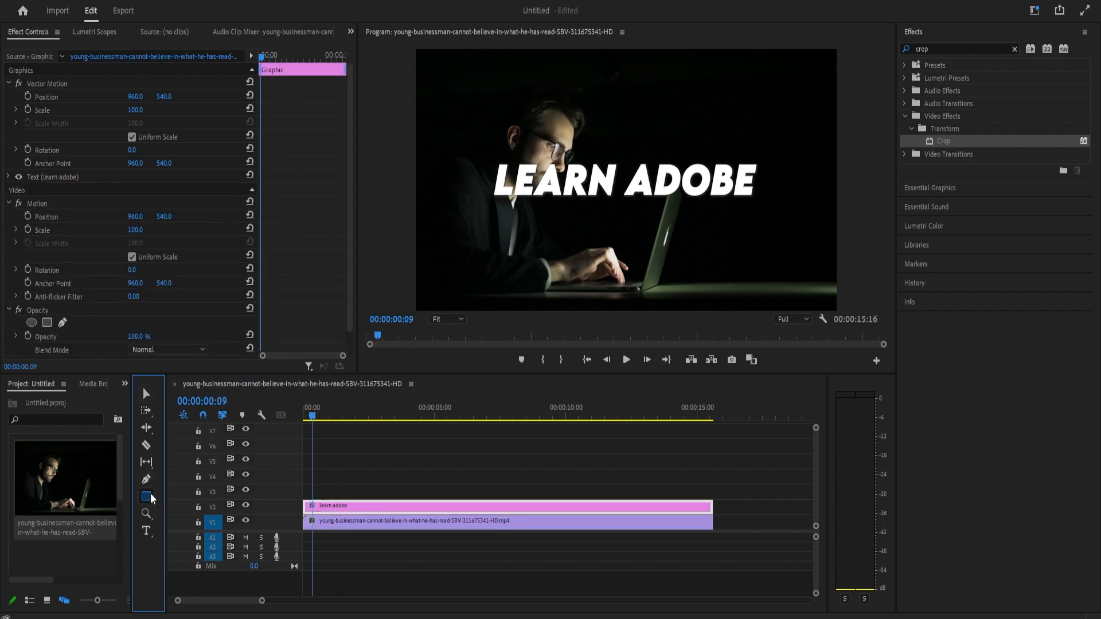
left_click(318, 446)
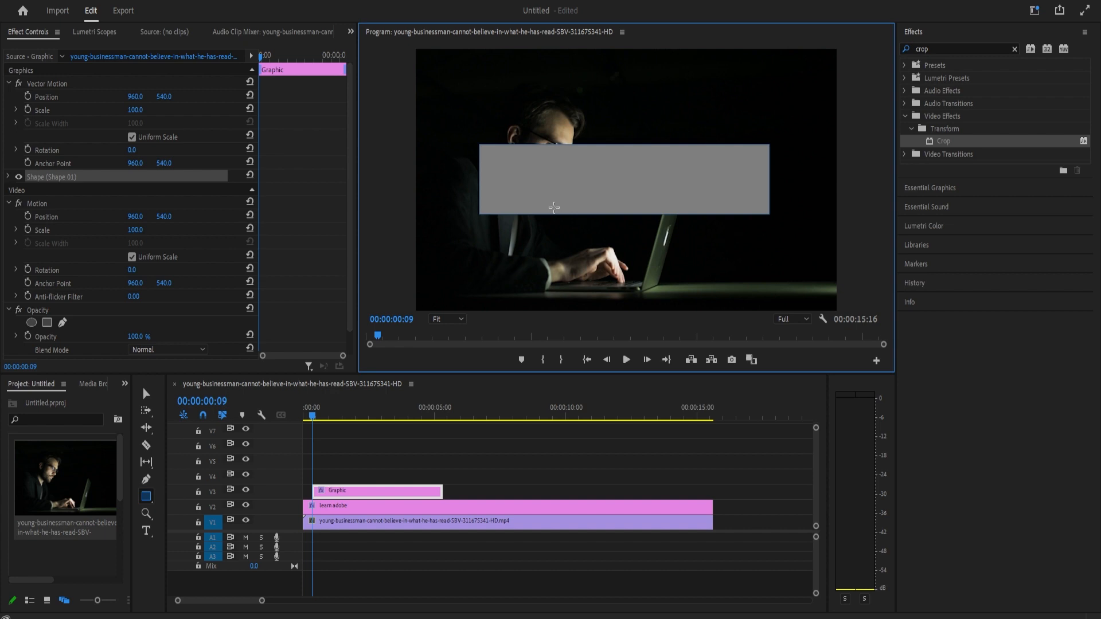
left_click(8, 176)
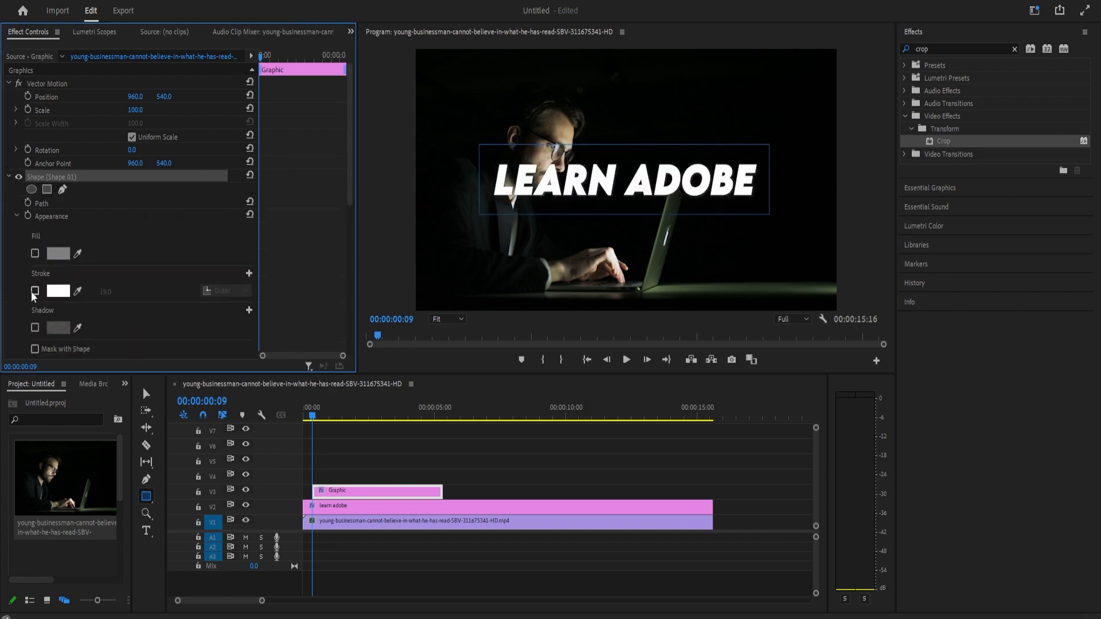
left_click(35, 290)
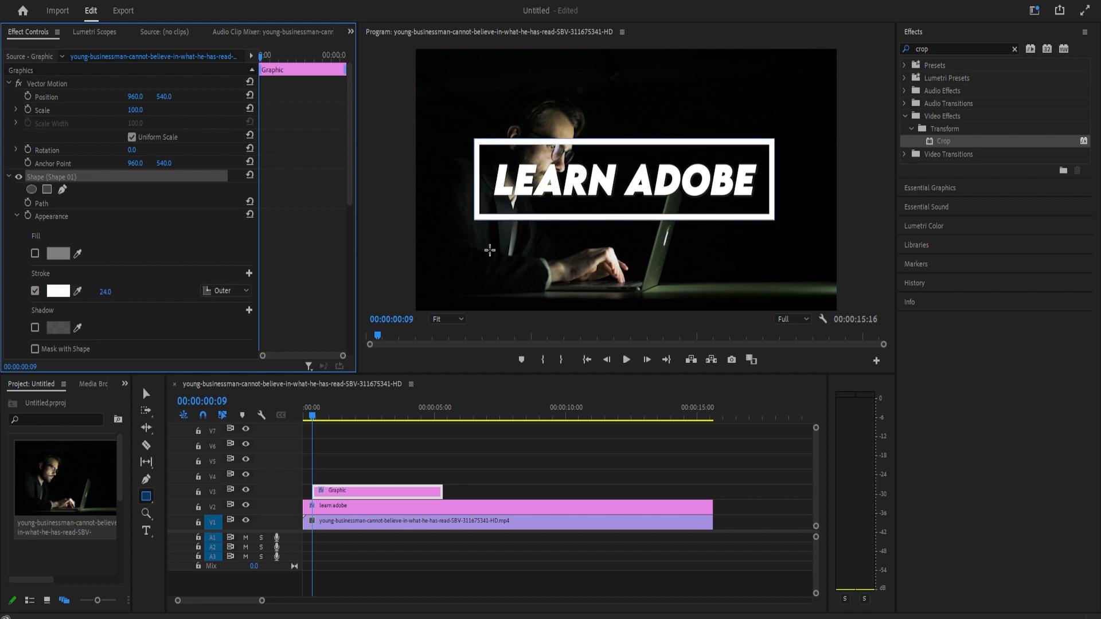
mouse_move(528, 333)
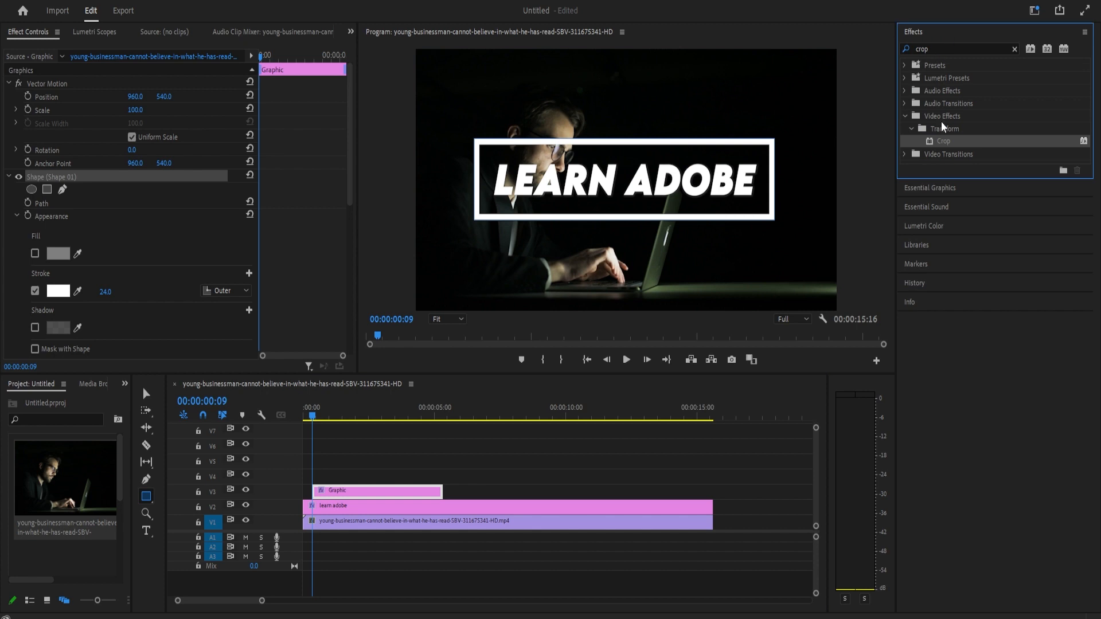
Add Crop to the outline graphic, stack four copies on the timeline, and offset three later
double_click(944, 141)
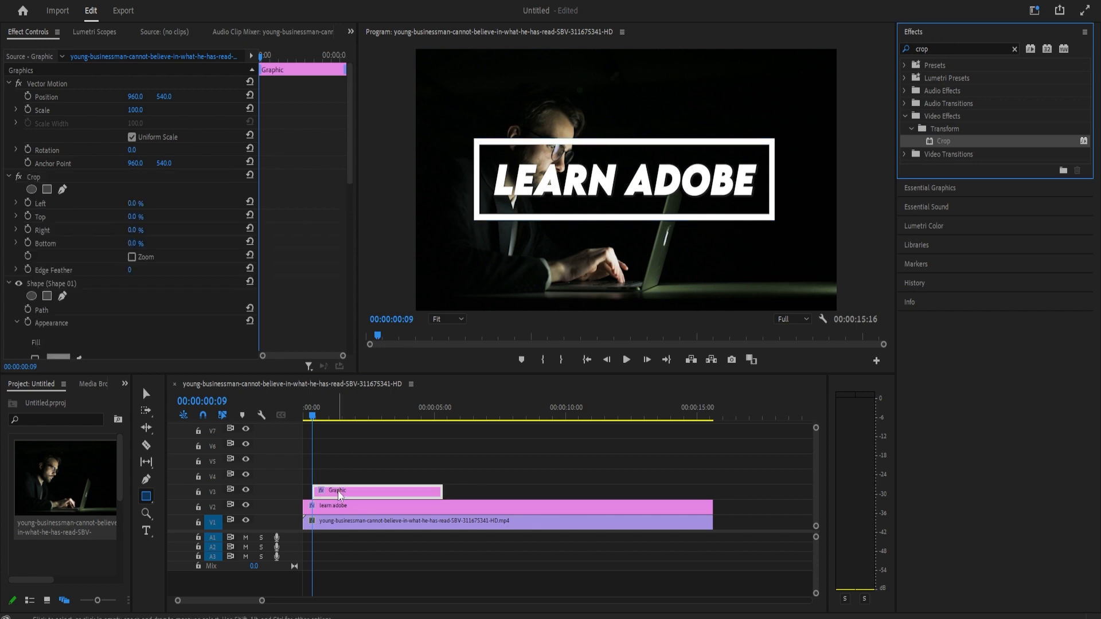
mouse_move(414, 506)
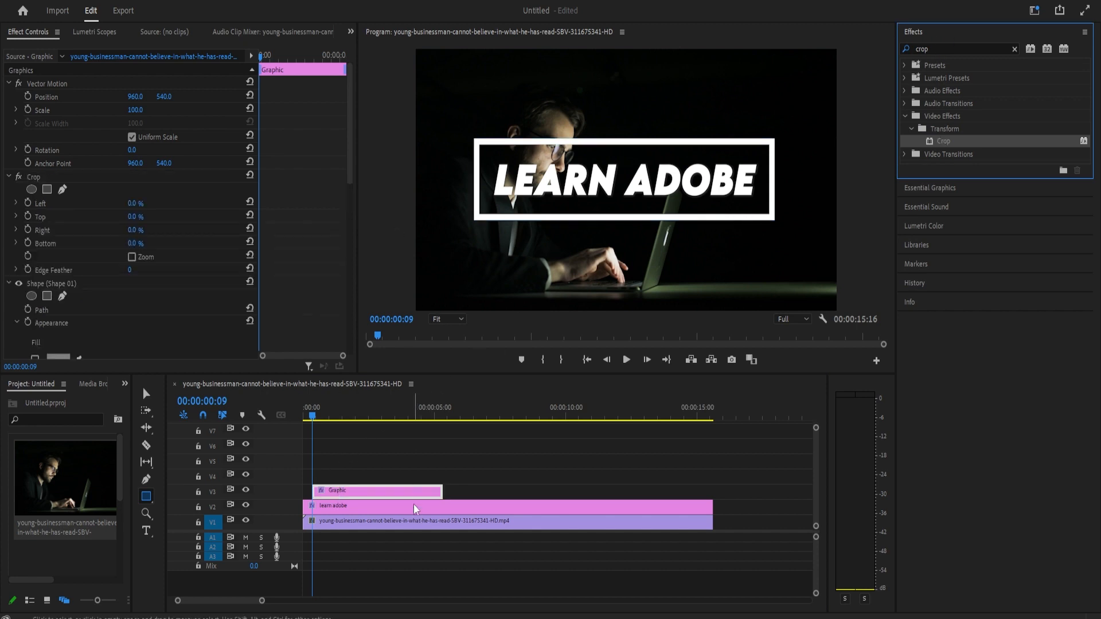
left_click(382, 490)
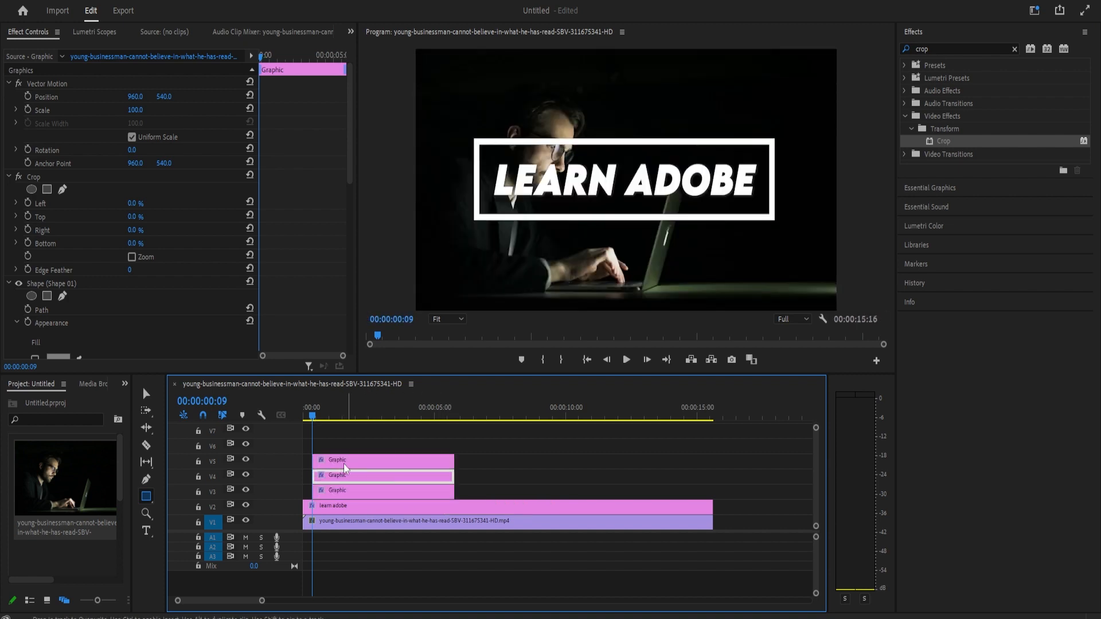
left_click(342, 437)
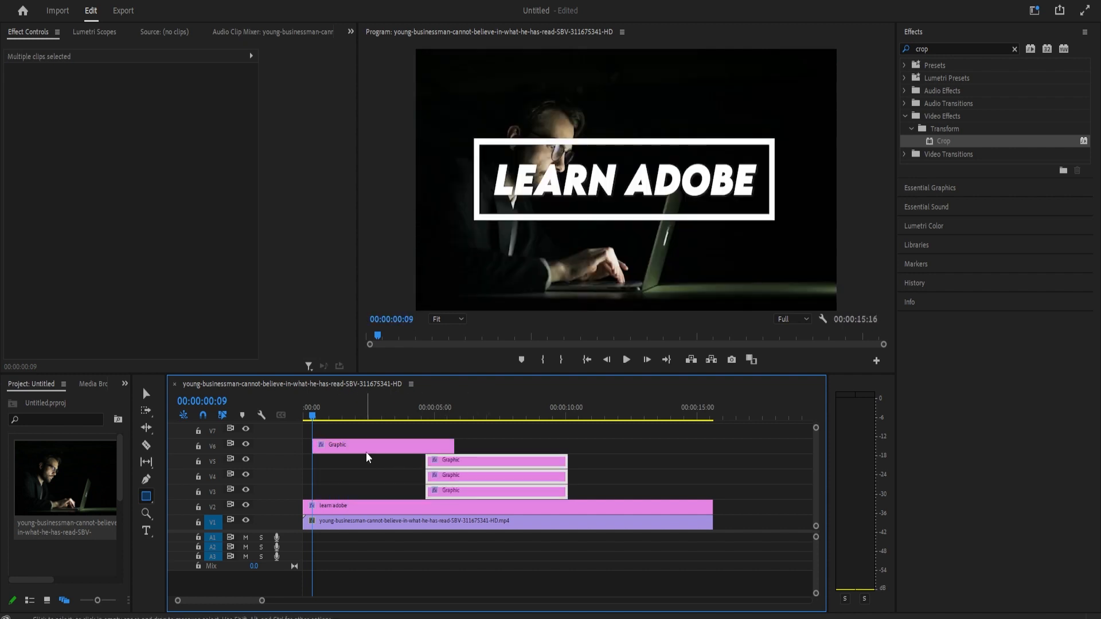
left_click(313, 415)
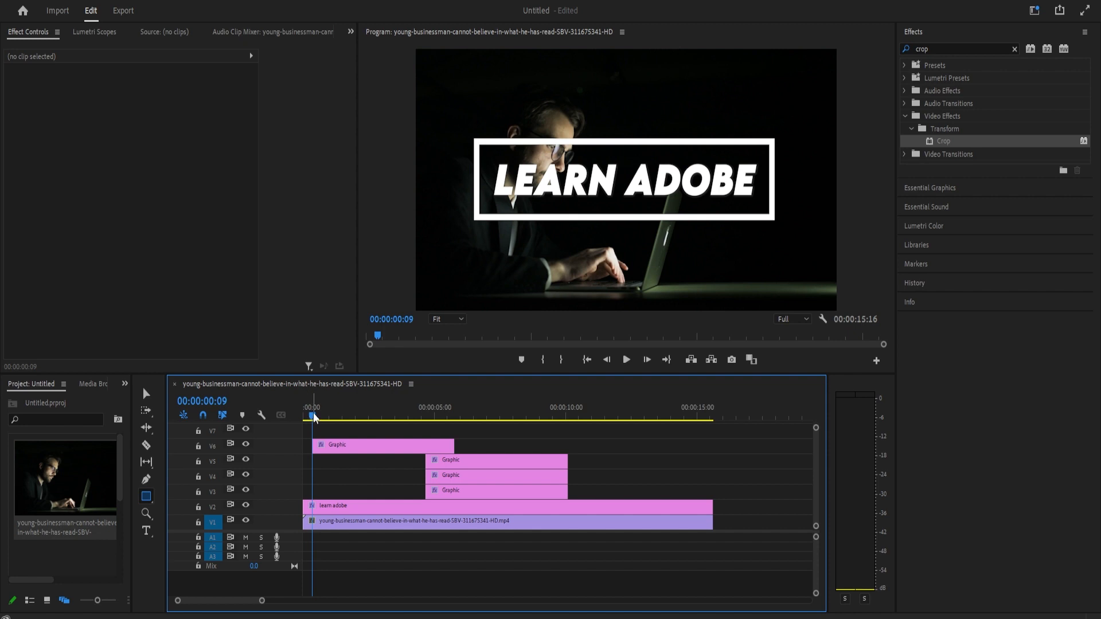
left_click(317, 416)
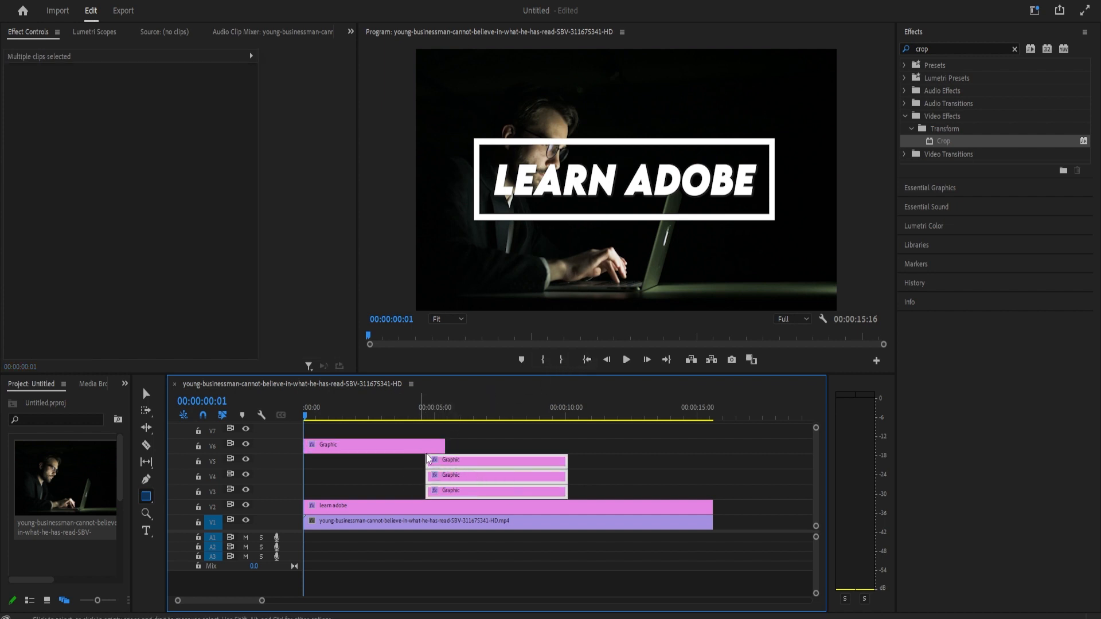
Keyframe the top outline copy's Crop Right from a high value down to 0% near frame 26
left_click(409, 429)
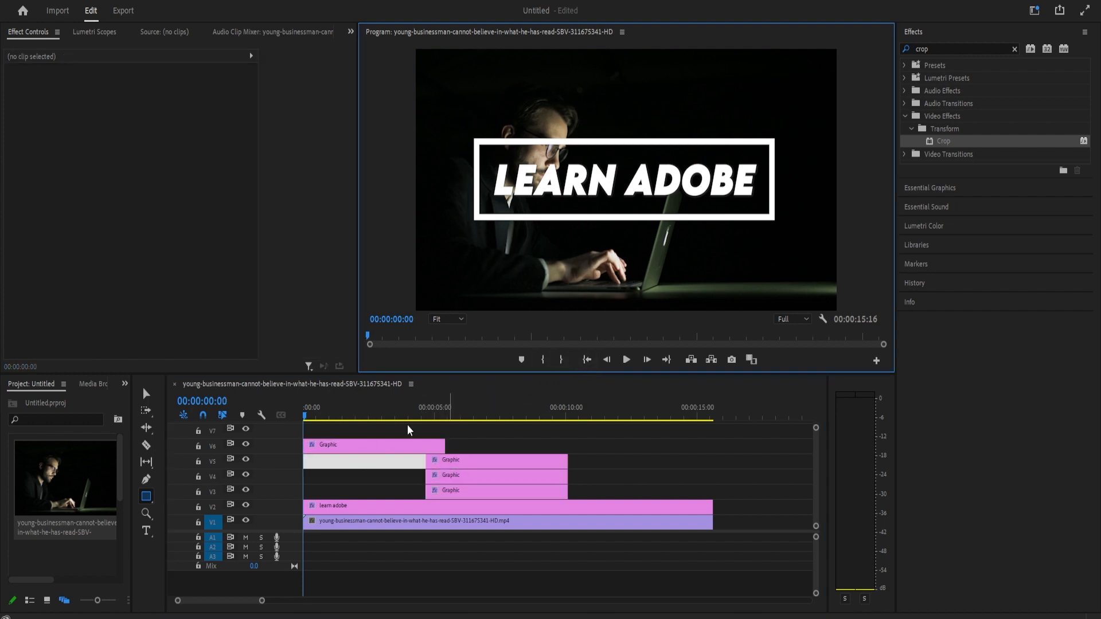
left_click(372, 445)
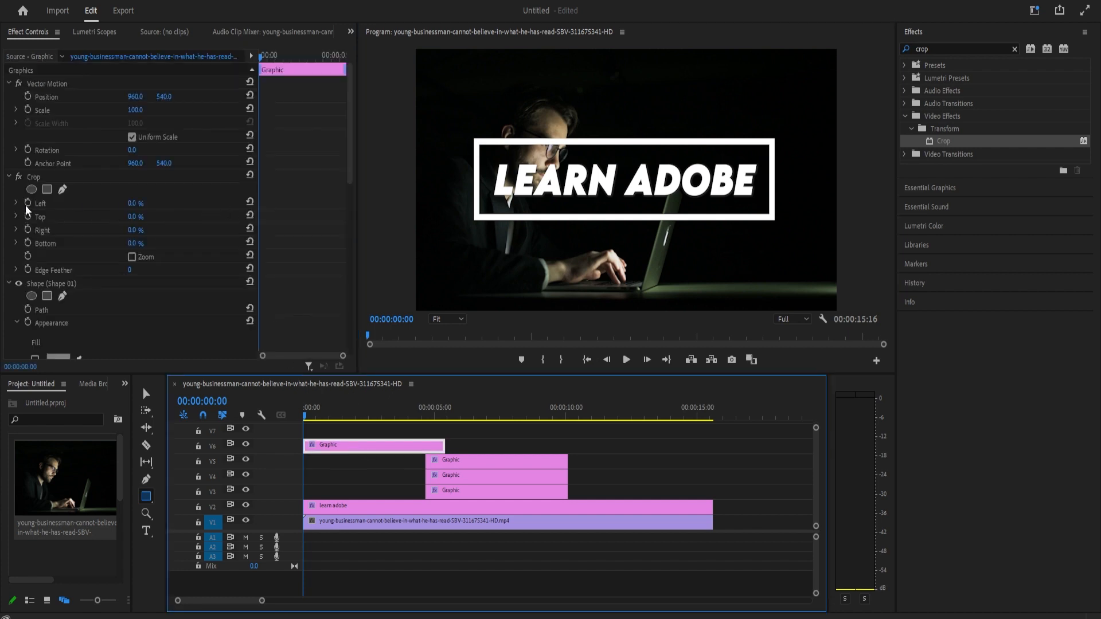
mouse_move(76, 240)
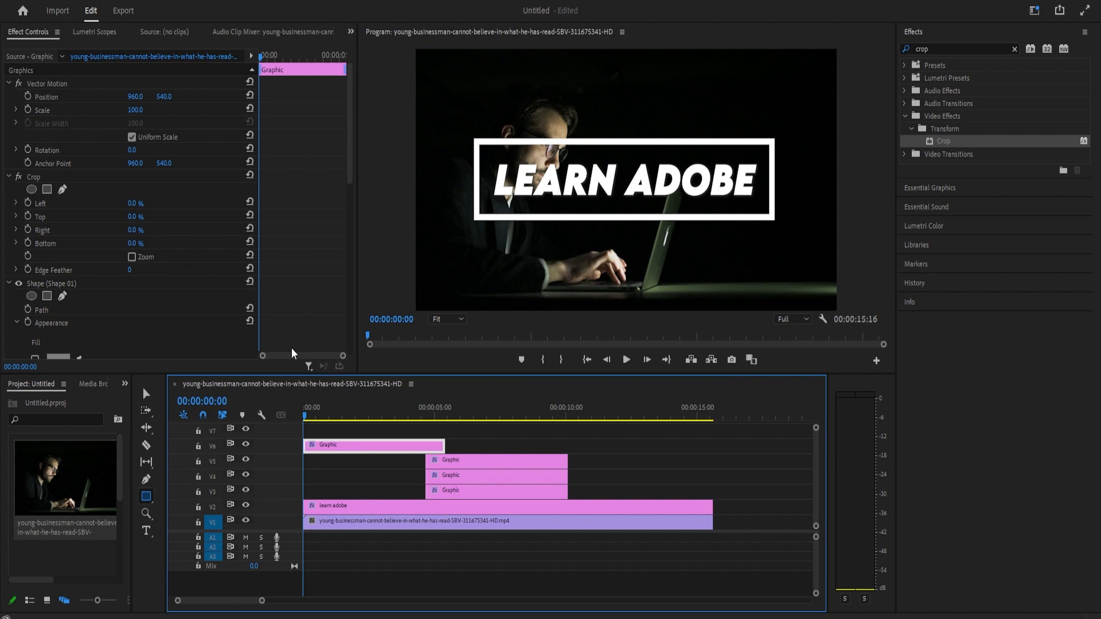
mouse_move(183, 360)
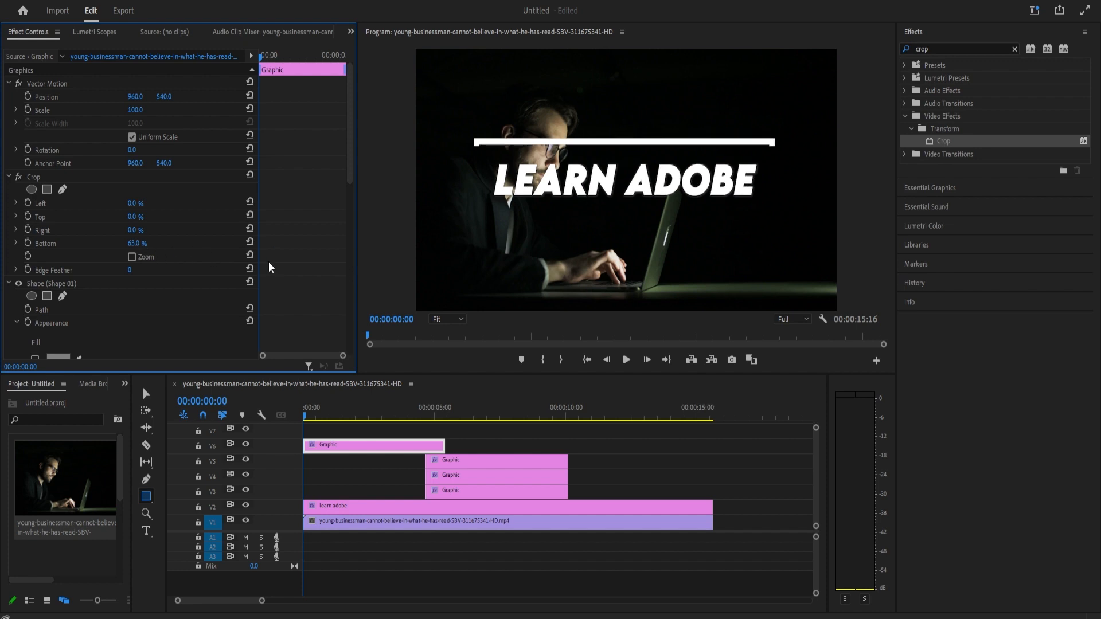
mouse_move(29, 212)
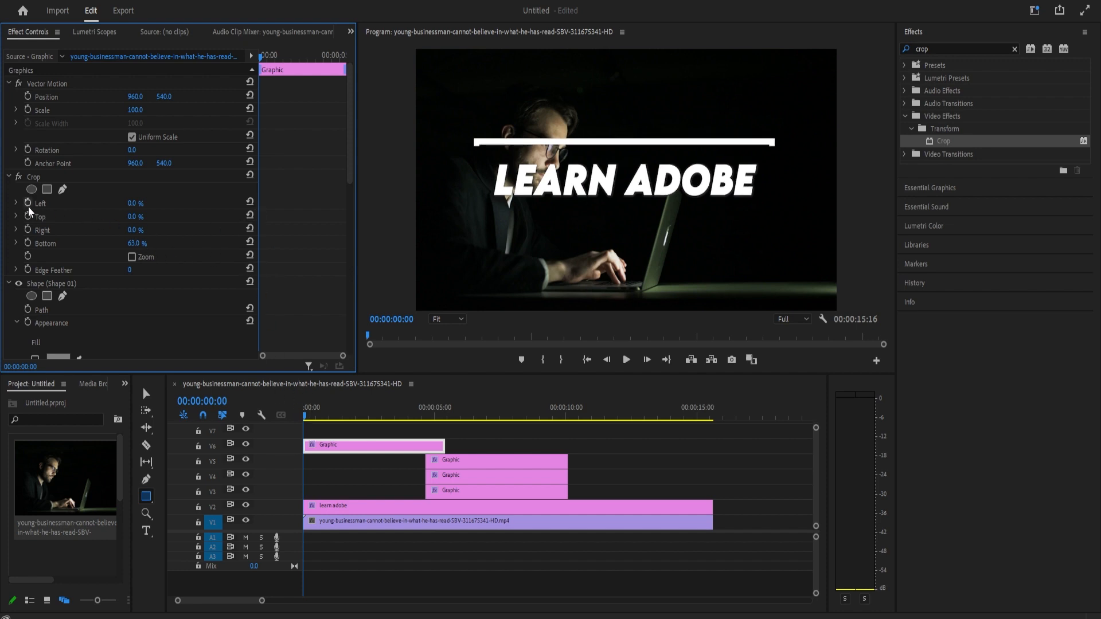
left_click(42, 229)
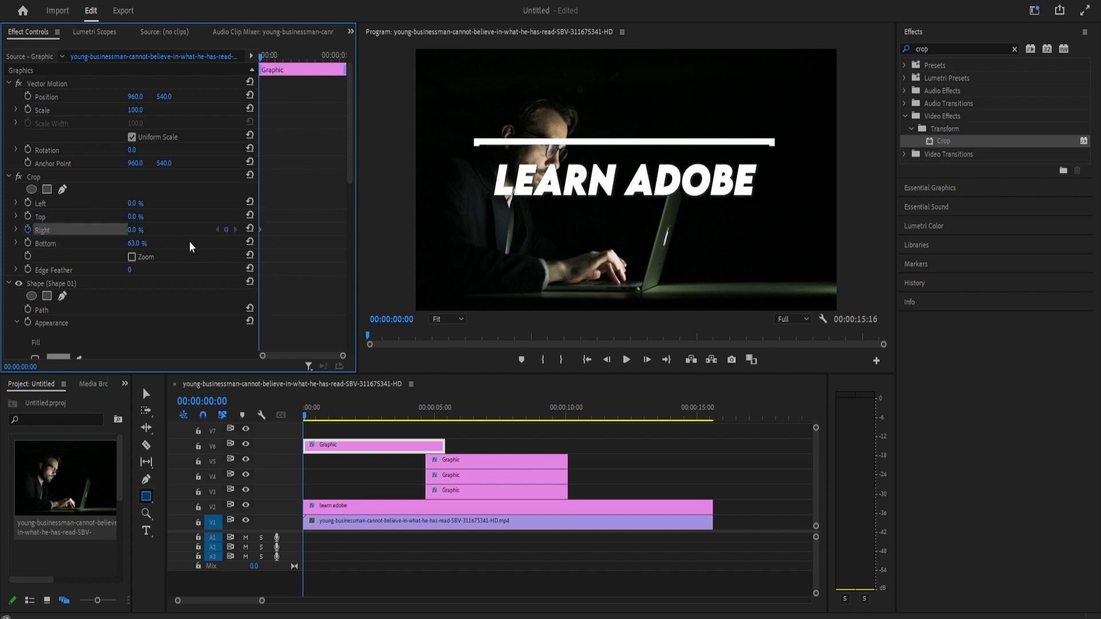
mouse_move(272, 68)
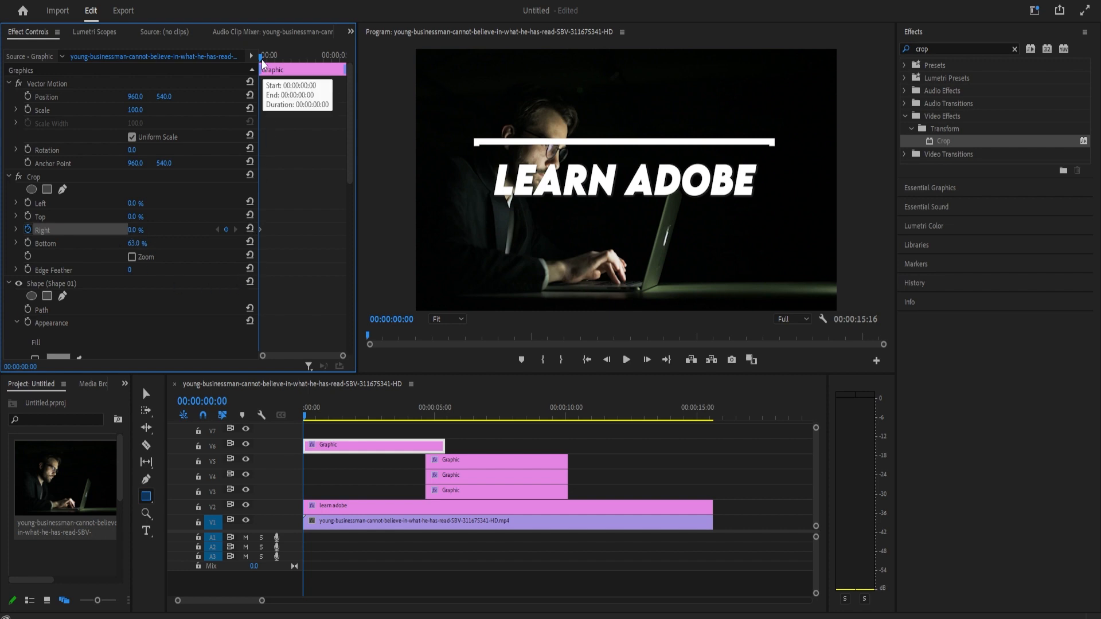
left_click(317, 415)
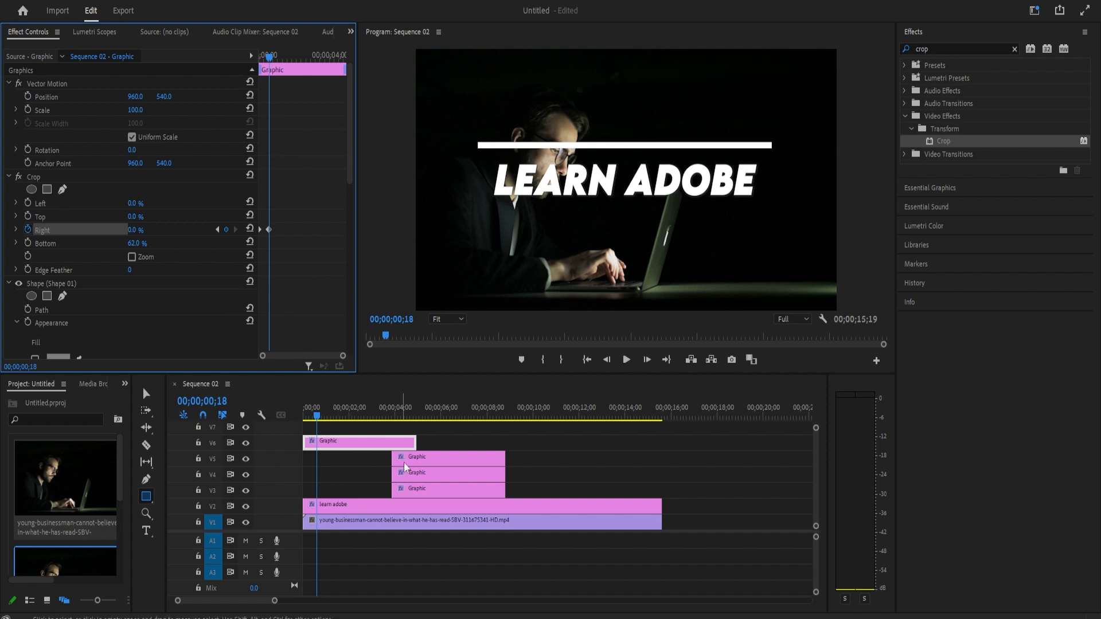
left_click(135, 229)
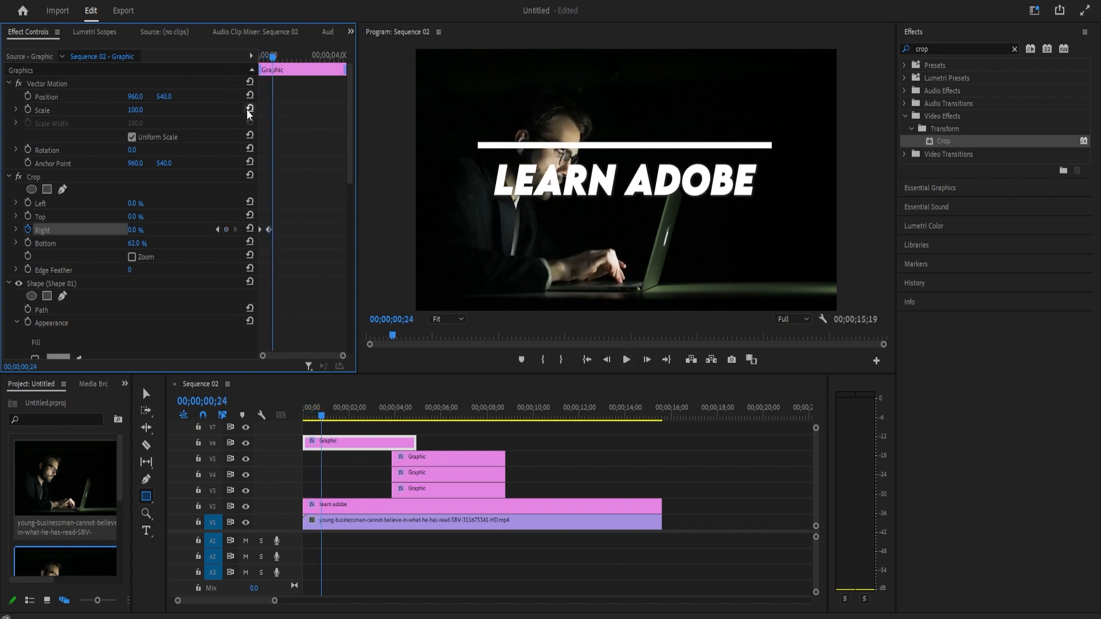
left_click(217, 229)
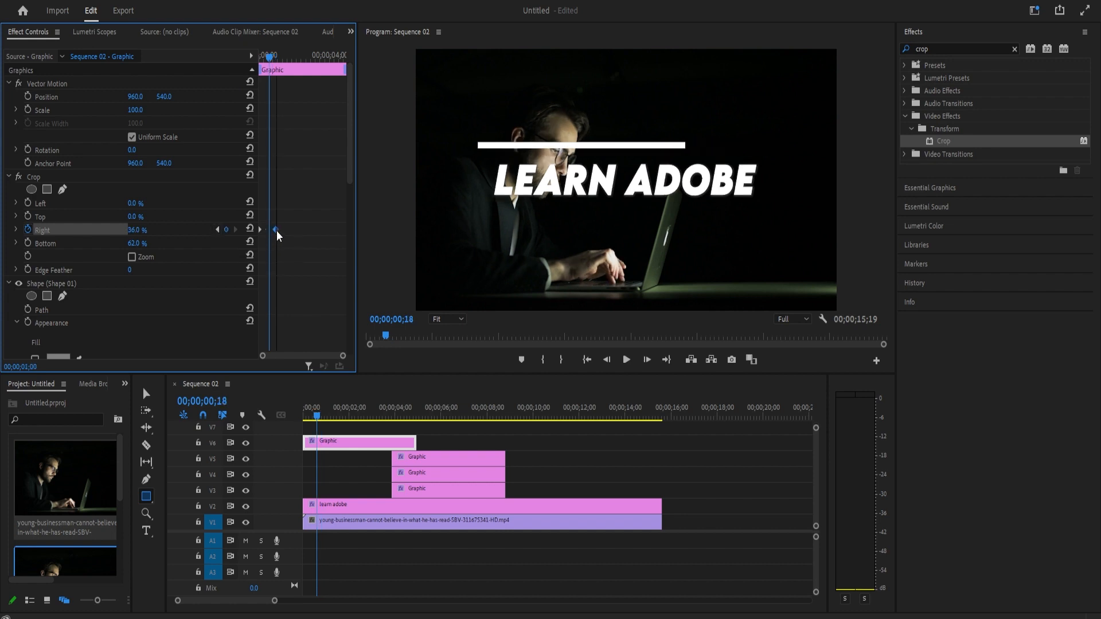
left_click(225, 229)
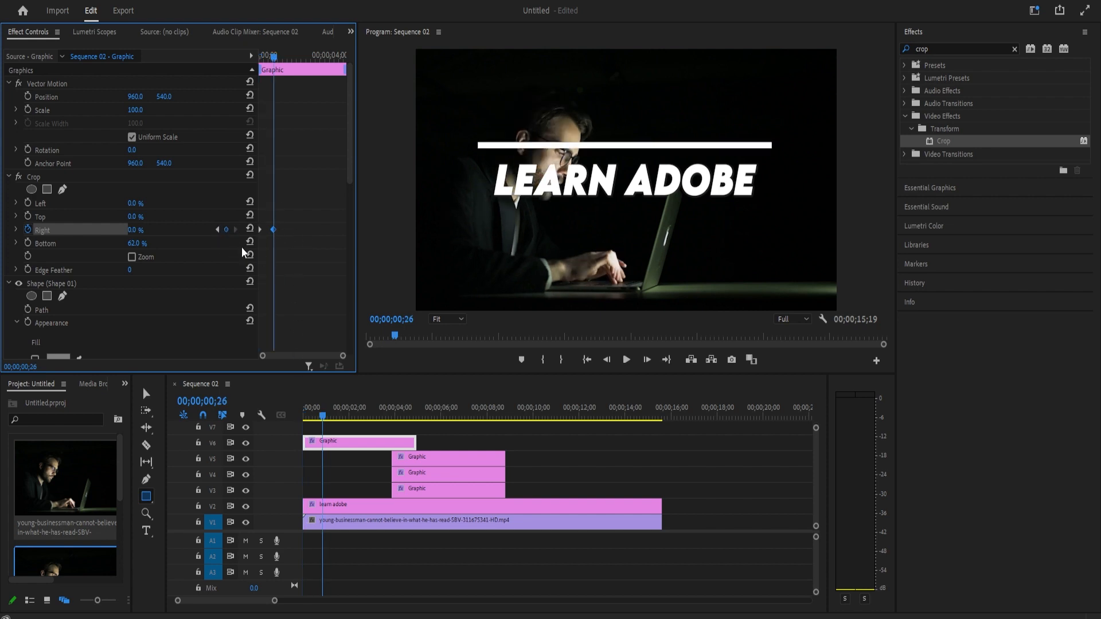
left_click(422, 457)
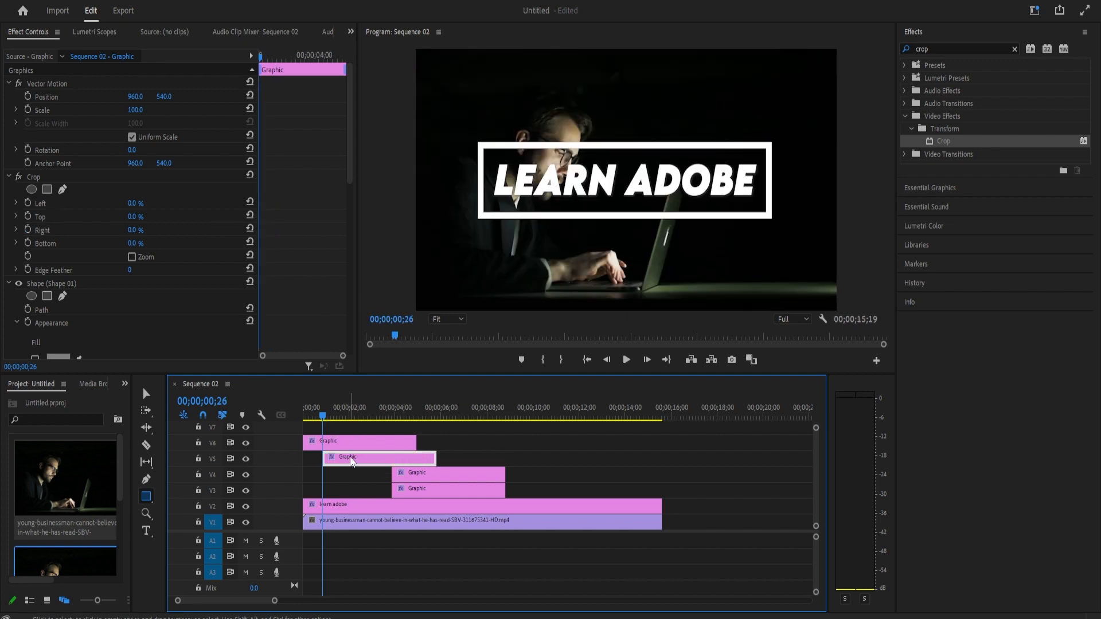
mouse_move(307, 441)
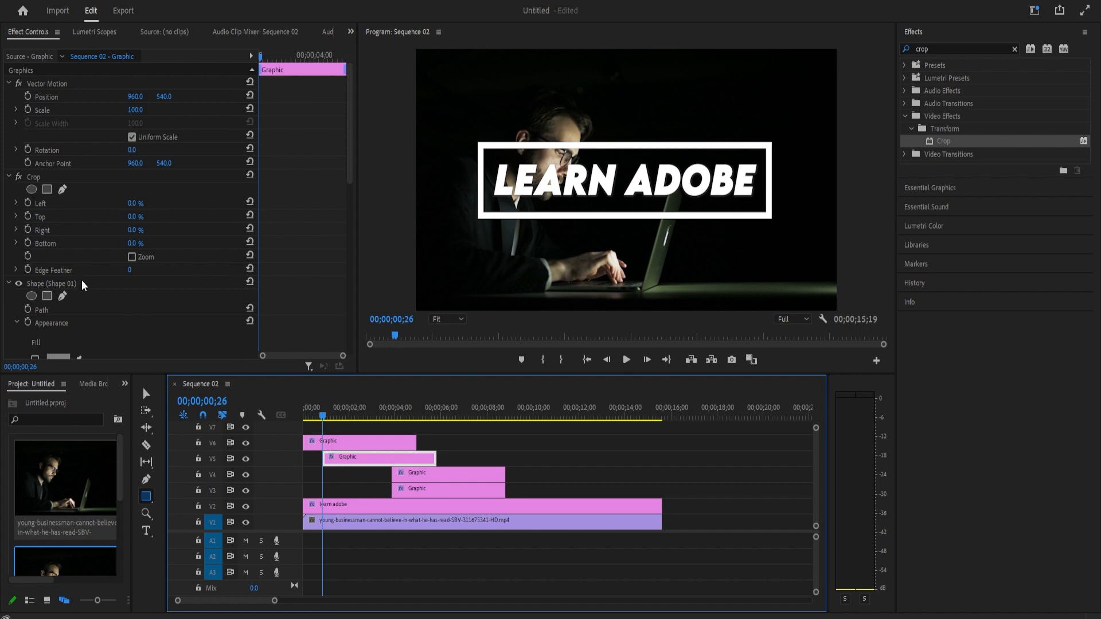
mouse_move(65, 253)
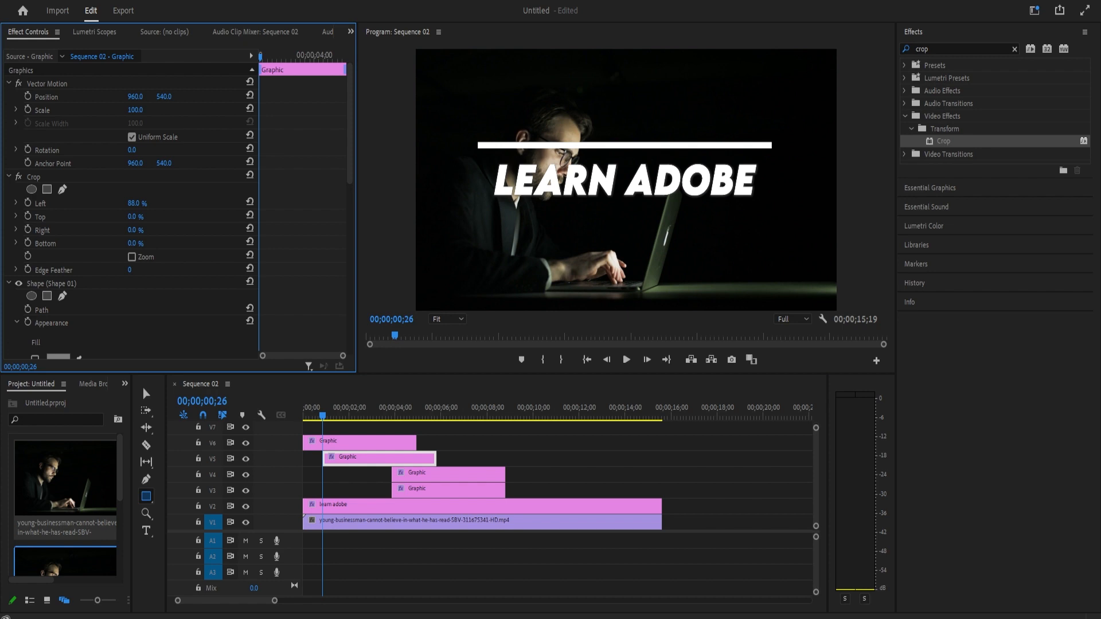
Crop the second outline copy to its right edge (Left ~83%) and keyframe Bottom crop at 27%
left_click_drag(132, 203, 113, 203)
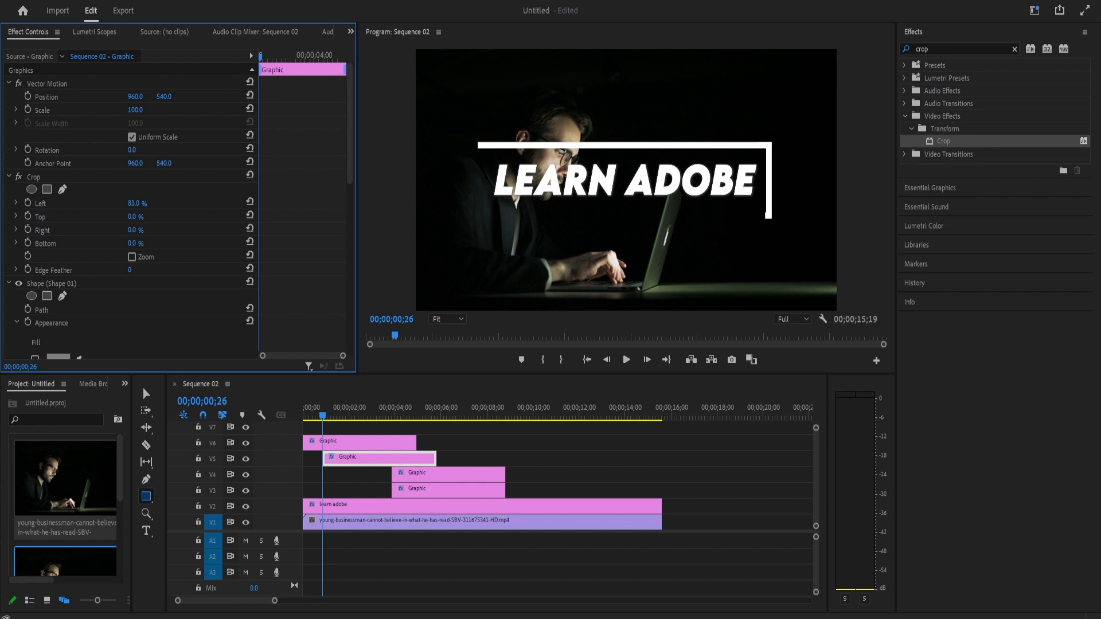
mouse_move(32, 227)
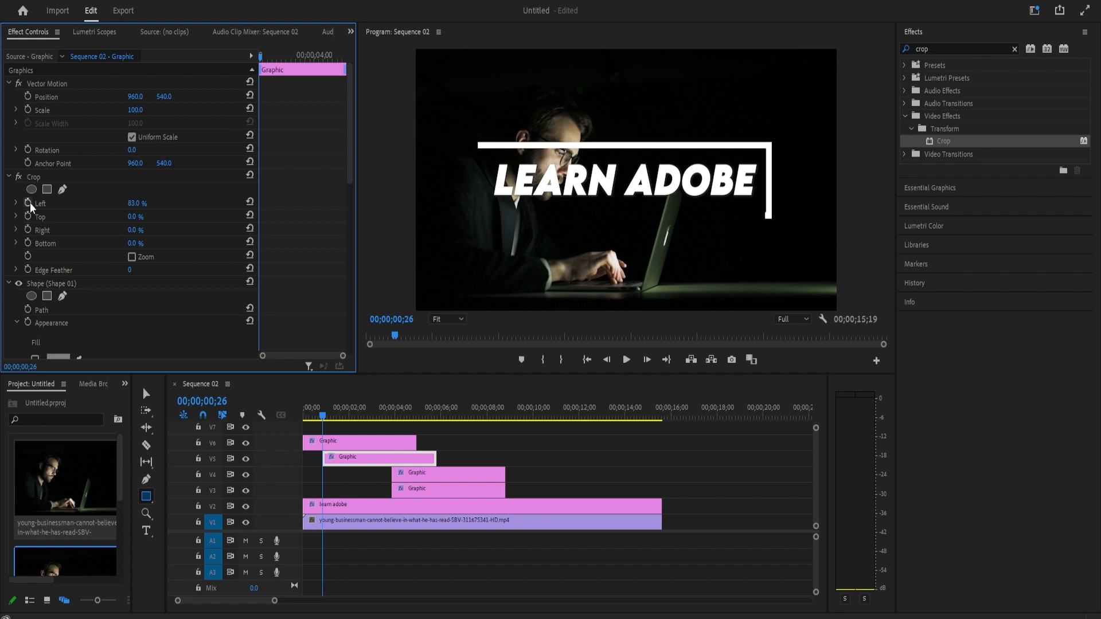
mouse_move(29, 203)
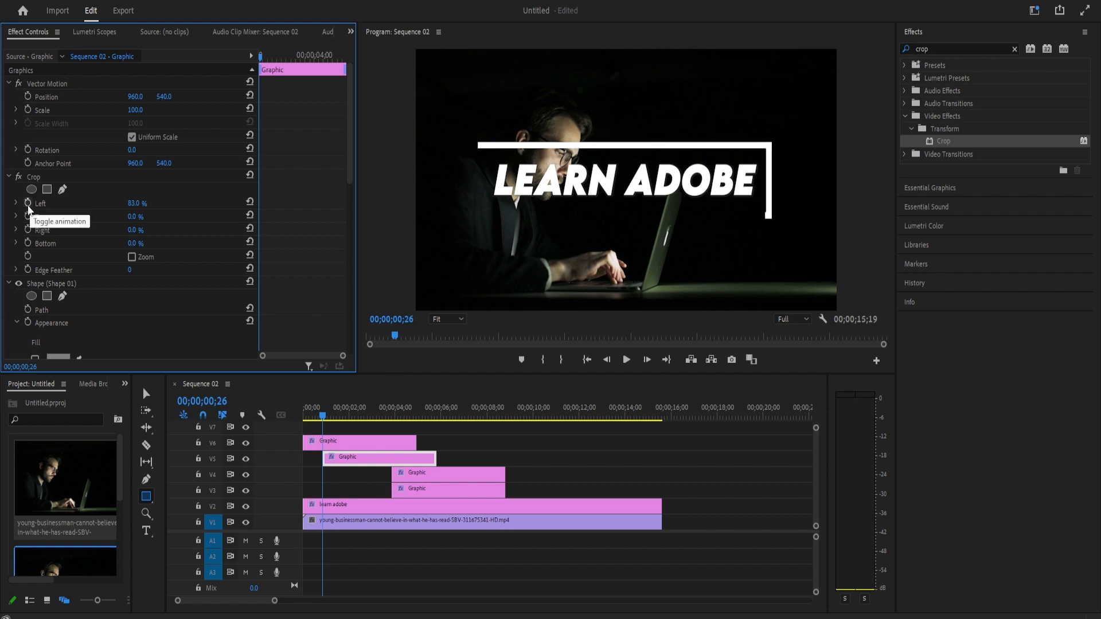
left_click(46, 243)
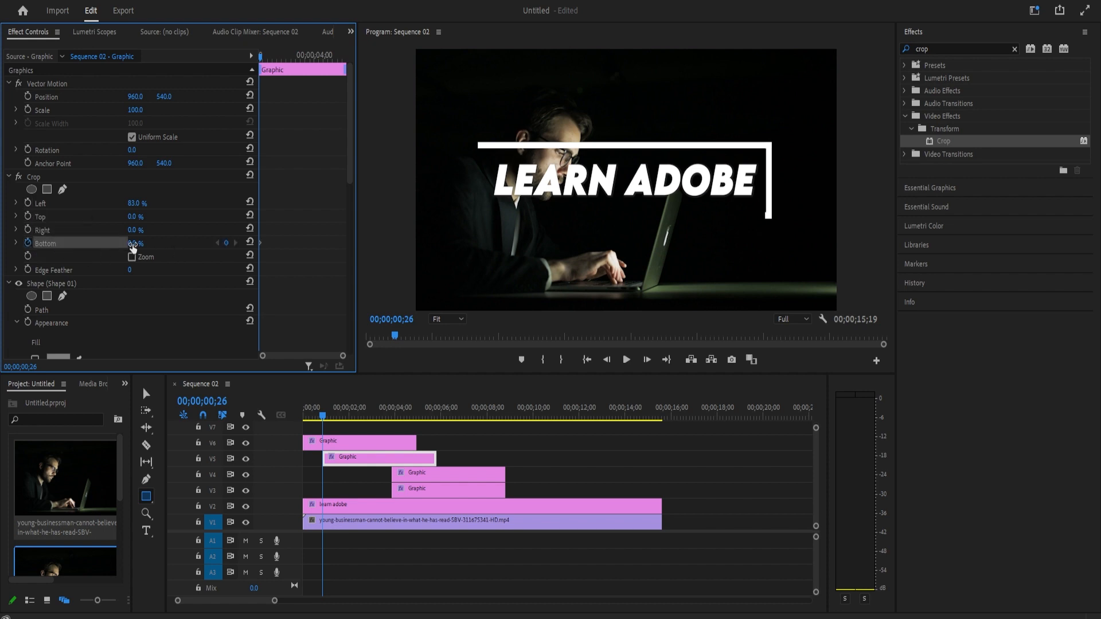
left_click_drag(130, 243, 151, 243)
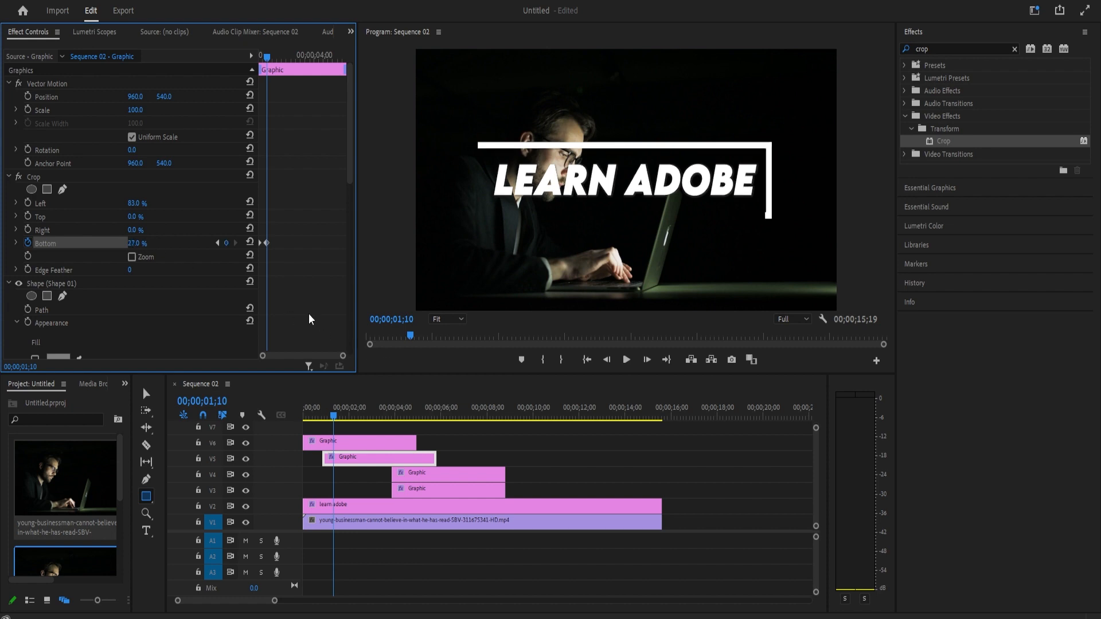
mouse_move(359, 440)
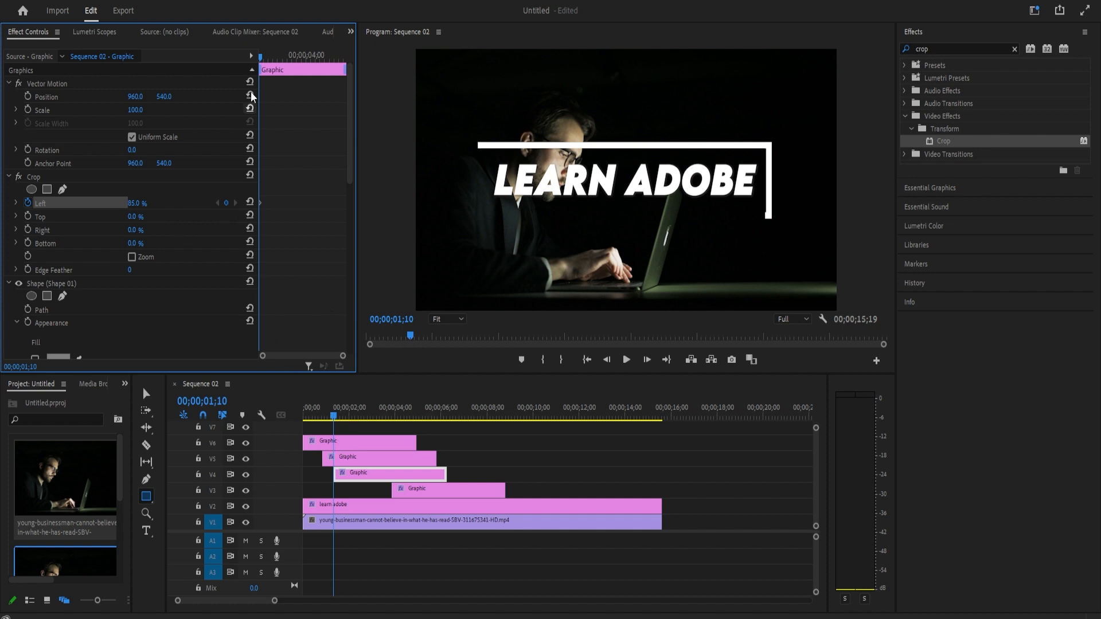
Move the third copy to about 1;00 with an 85% Crop Left keyframe, and the fourth to 2;00
left_click(349, 407)
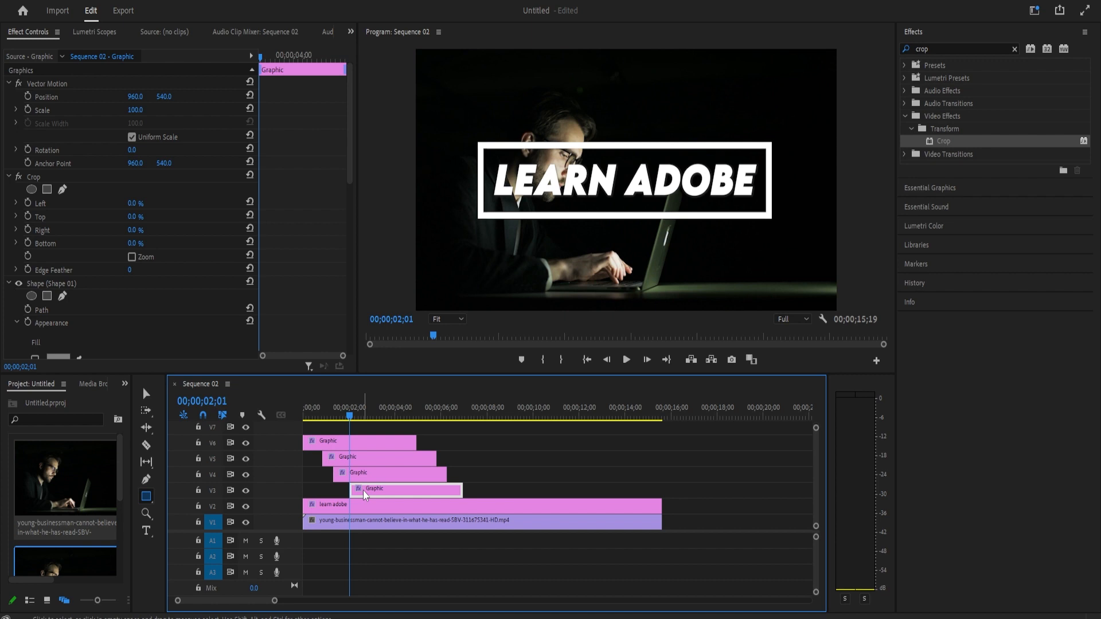
mouse_move(377, 504)
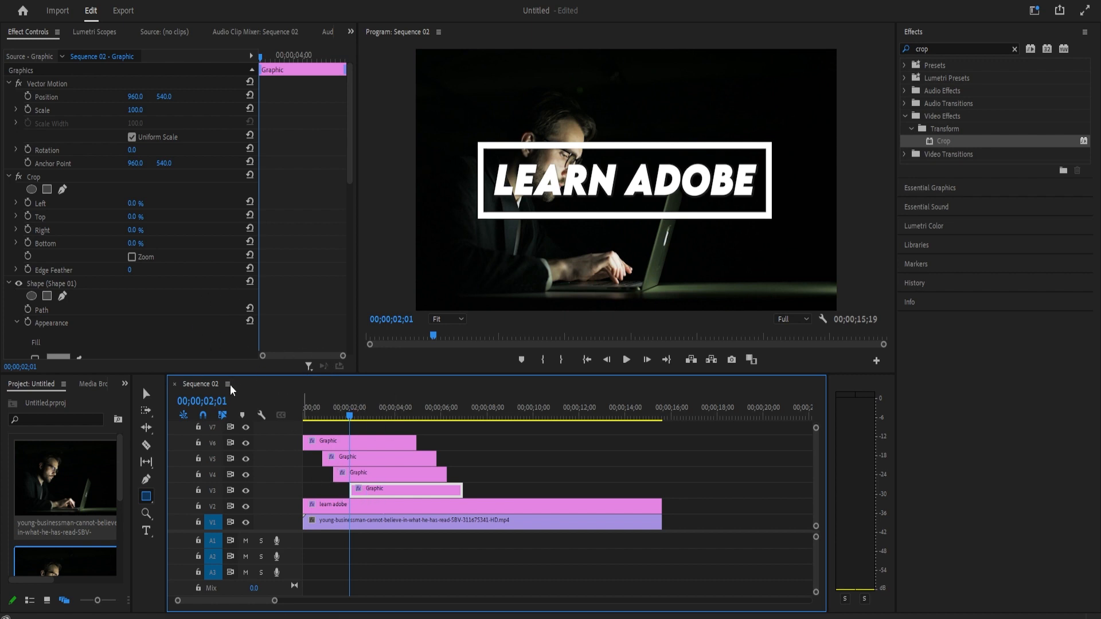
Keyframe the fourth copy's Crop Top at 62% on its first frame, then advance the playhead
left_click(40, 216)
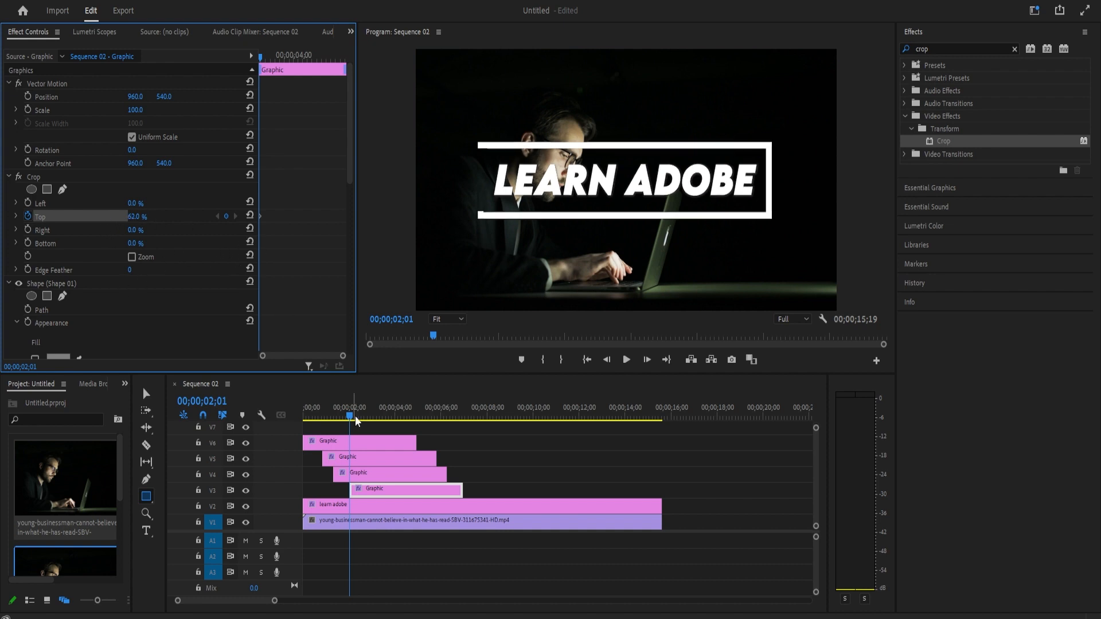
left_click(358, 416)
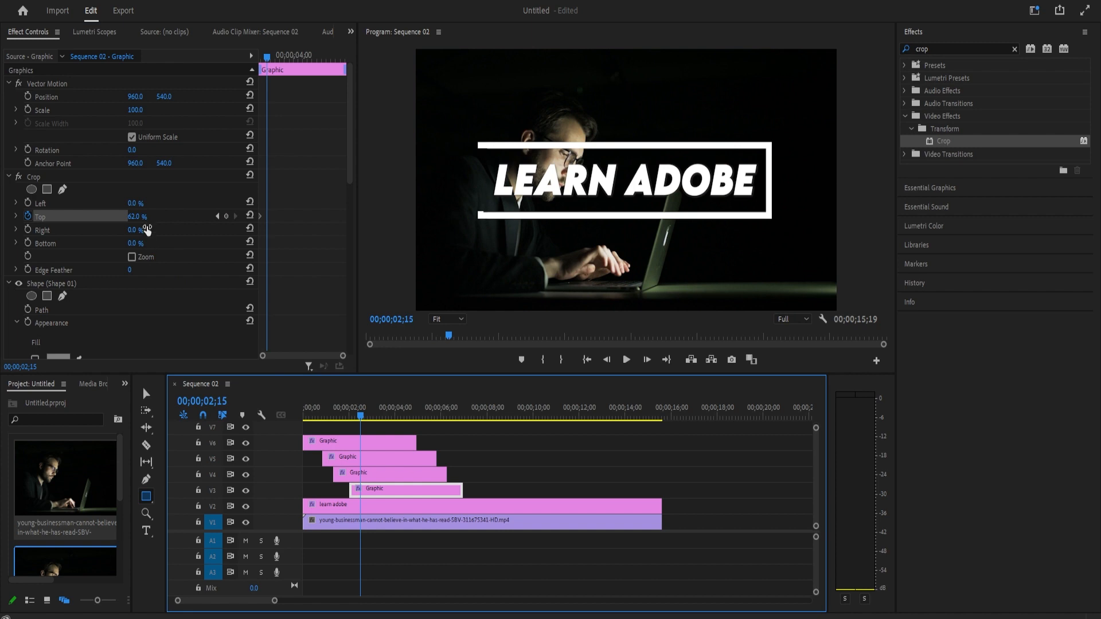